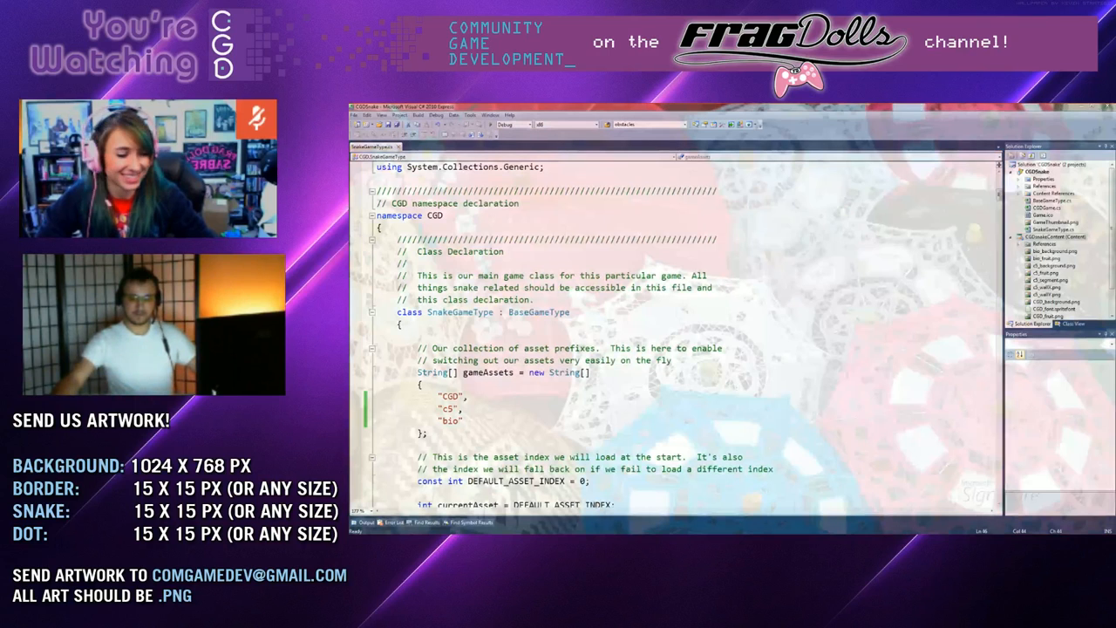
# Open Quick Replace over SnakeGameType.cs with Ctrl+H
pyautogui.press('ctrl+h')
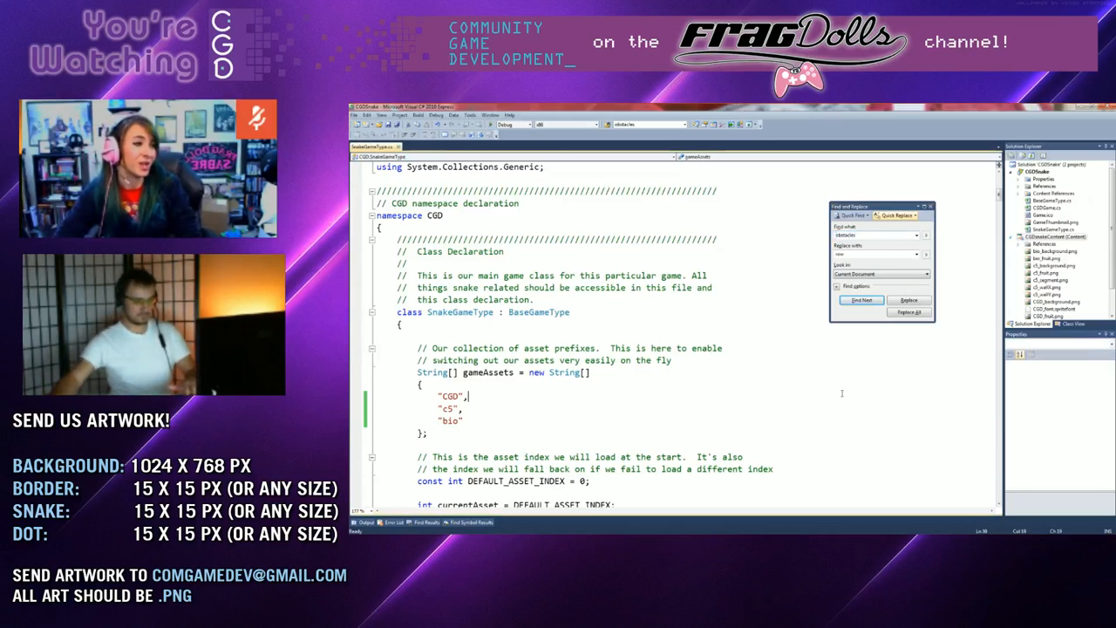
# Dismiss the replace dialog and launch the CGDSnake game in debug mode
pyautogui.press('F5')
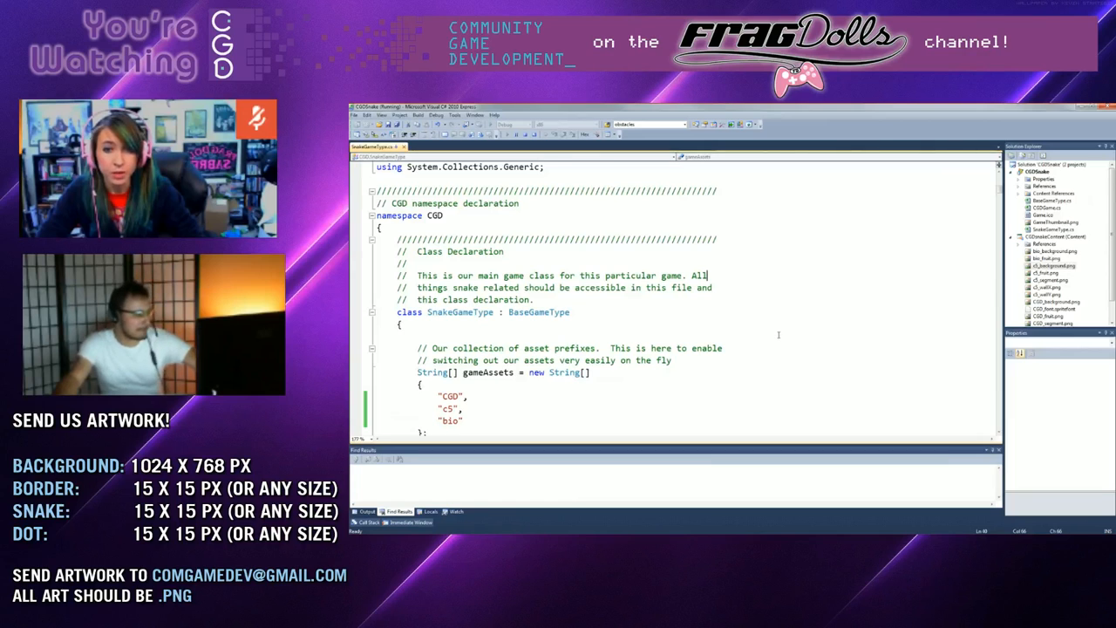
# Scroll down SnakeGameType.cs to the fruitLocation Rectangle declaration
pyautogui.scroll(-3)
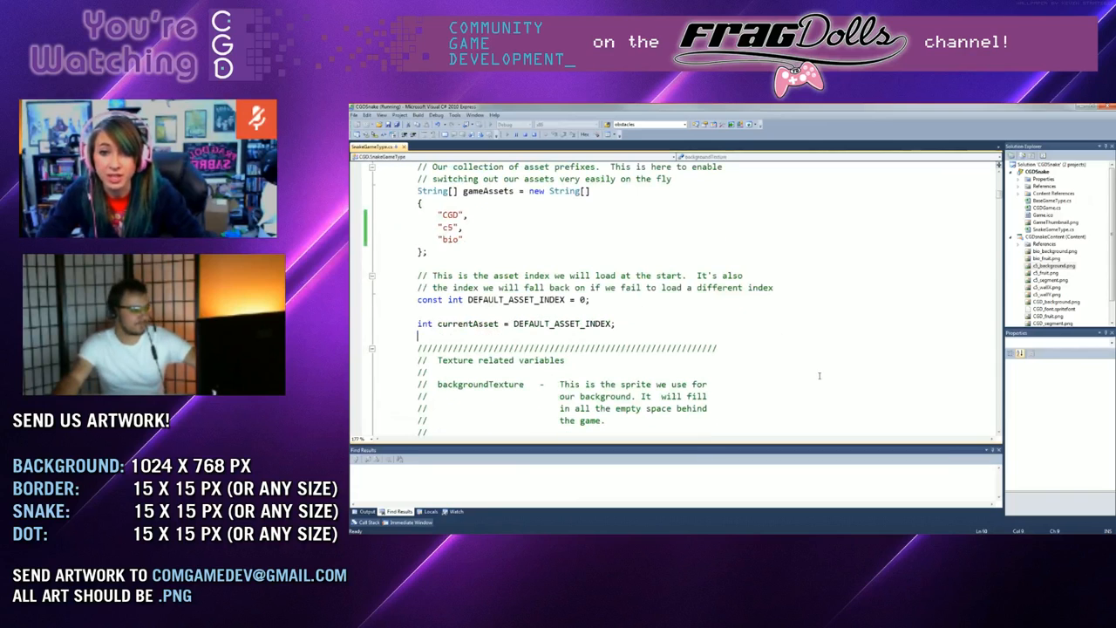
pyautogui.scroll(-3)
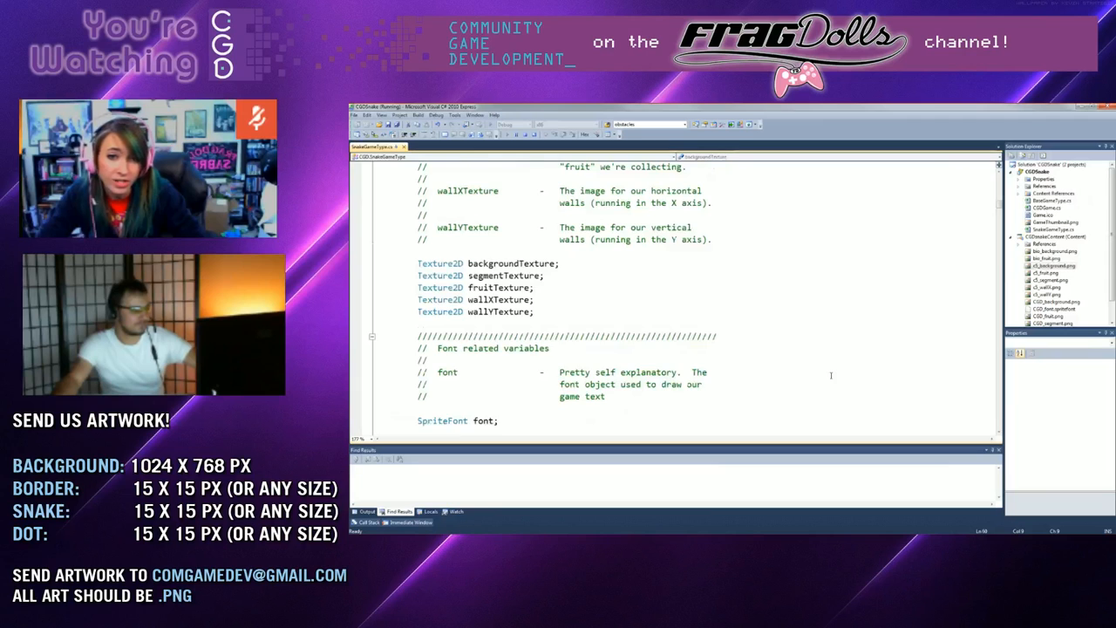
pyautogui.scroll(-3)
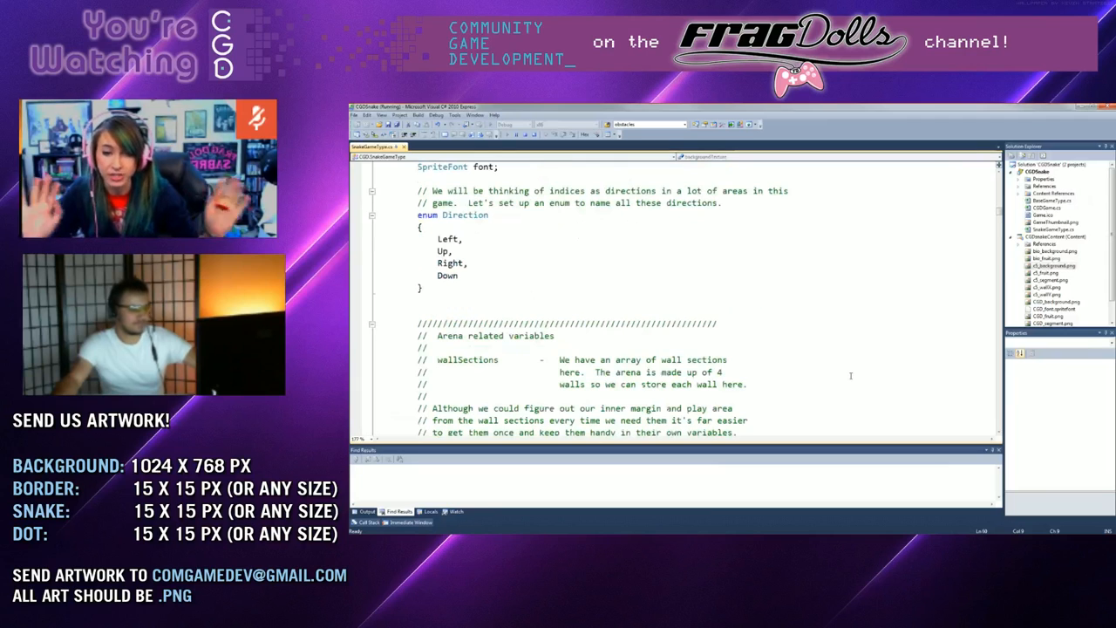
pyautogui.scroll(-3)
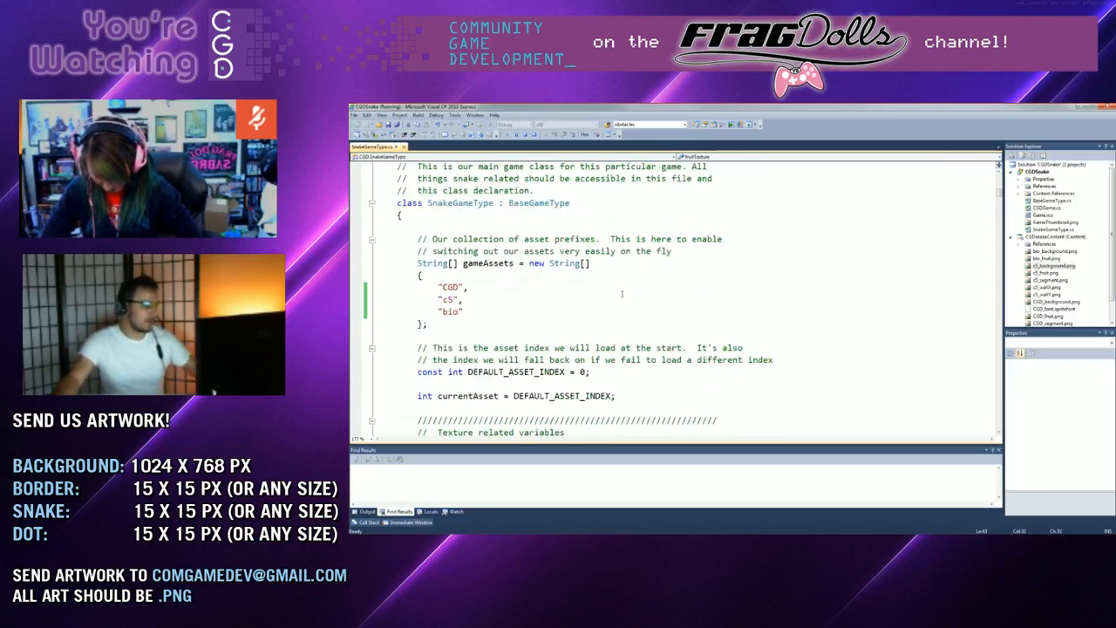
pyautogui.scroll(-3)
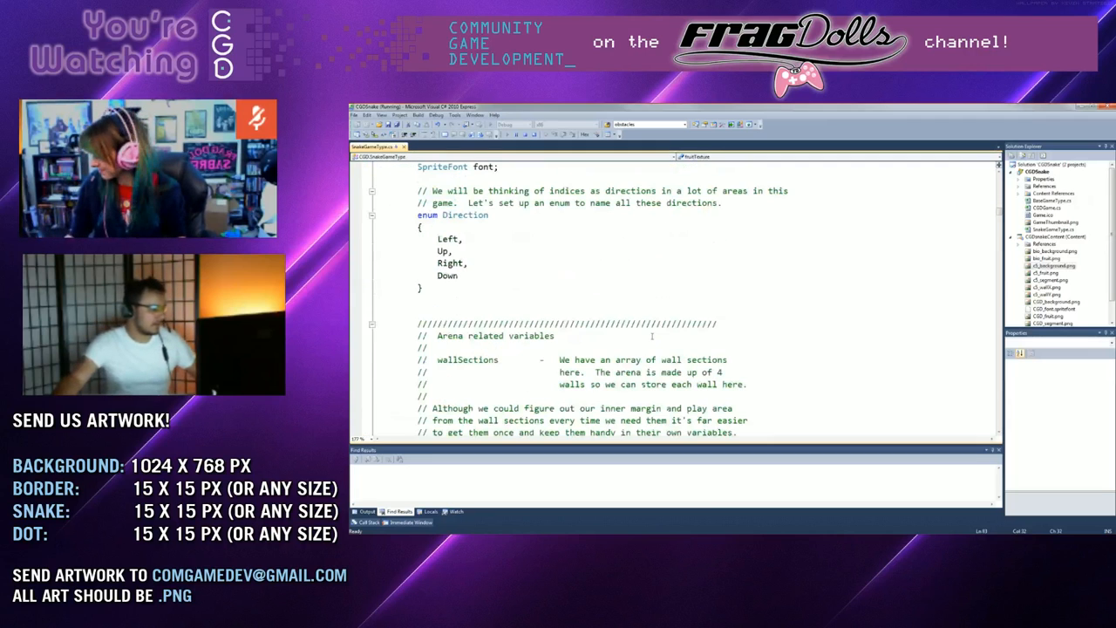
pyautogui.scroll(-3)
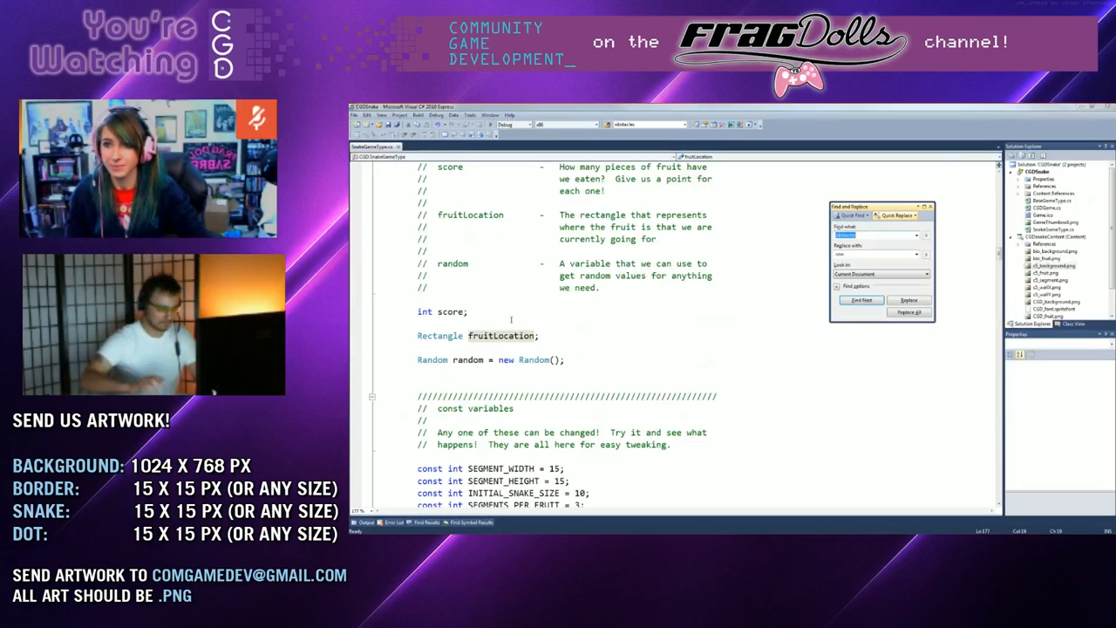
# Turn fruitLocation into a Rectangle[] renamed fruitLocations, then find its next use
pyautogui.write('[]')
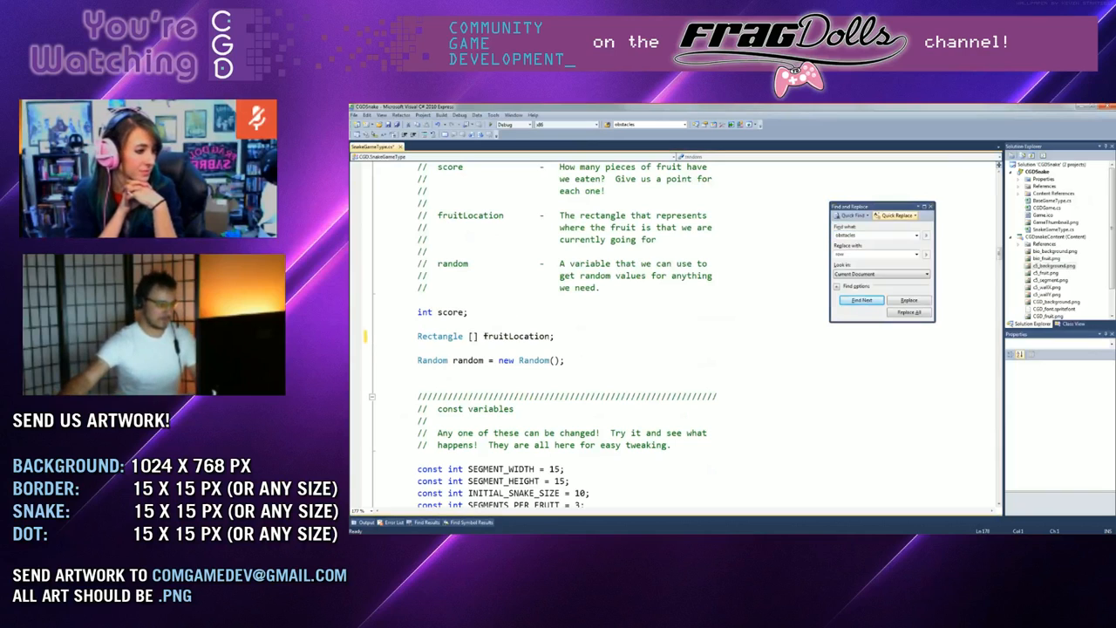
pyautogui.rightClick(523, 340)
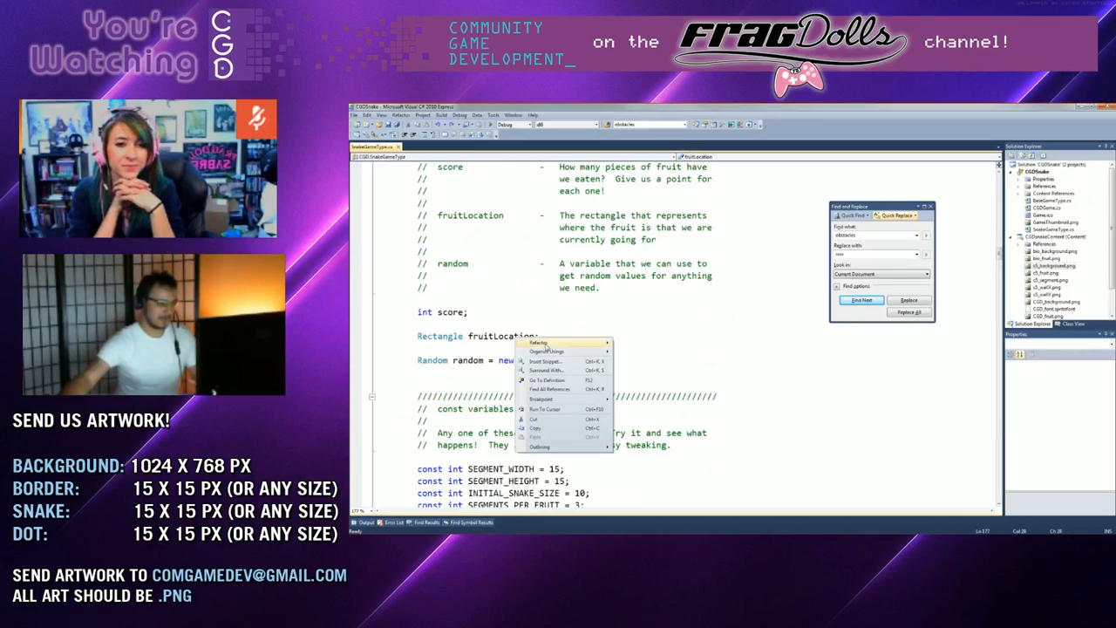
pyautogui.click(541, 343)
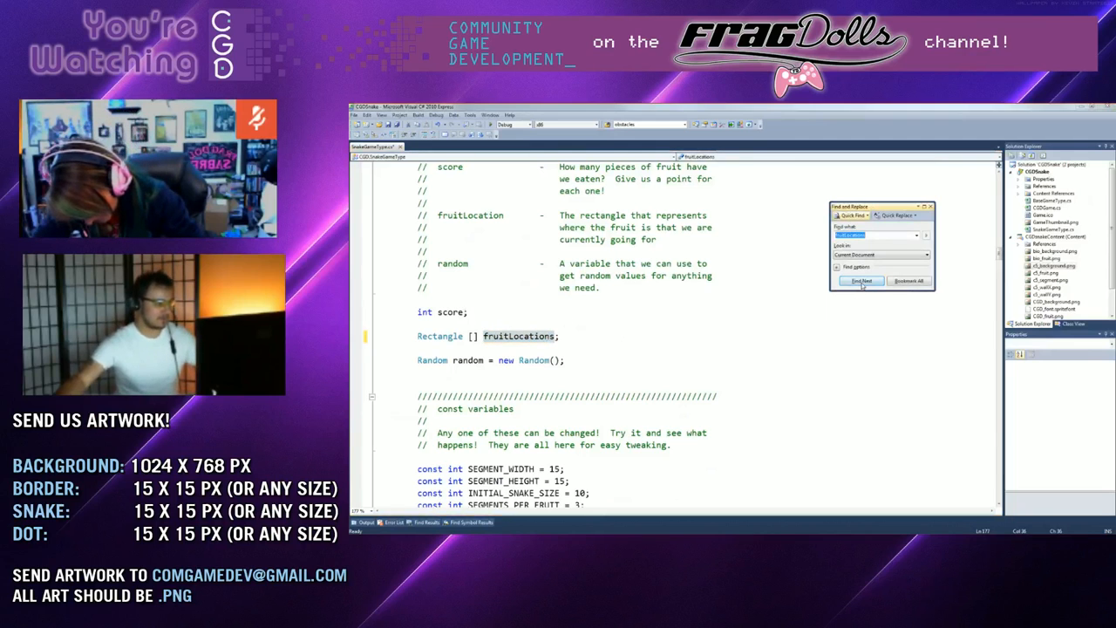
pyautogui.click(862, 280)
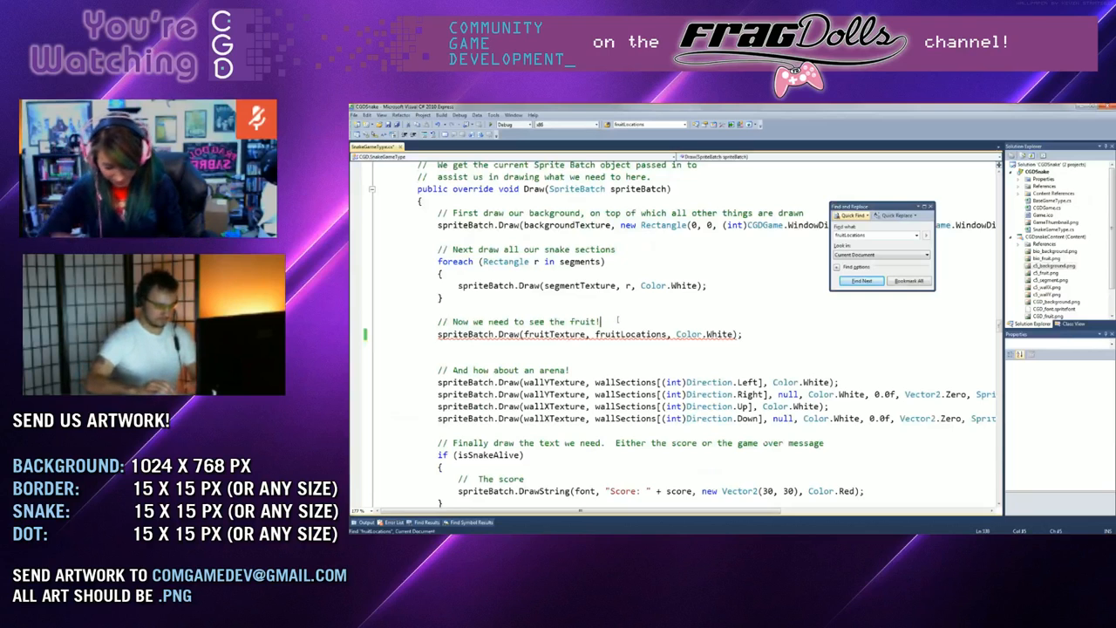
# Wrap the fruit draw in for (int i = 0; i < fruitLocations.Length) using fruitLocations[i]
pyautogui.write('for')
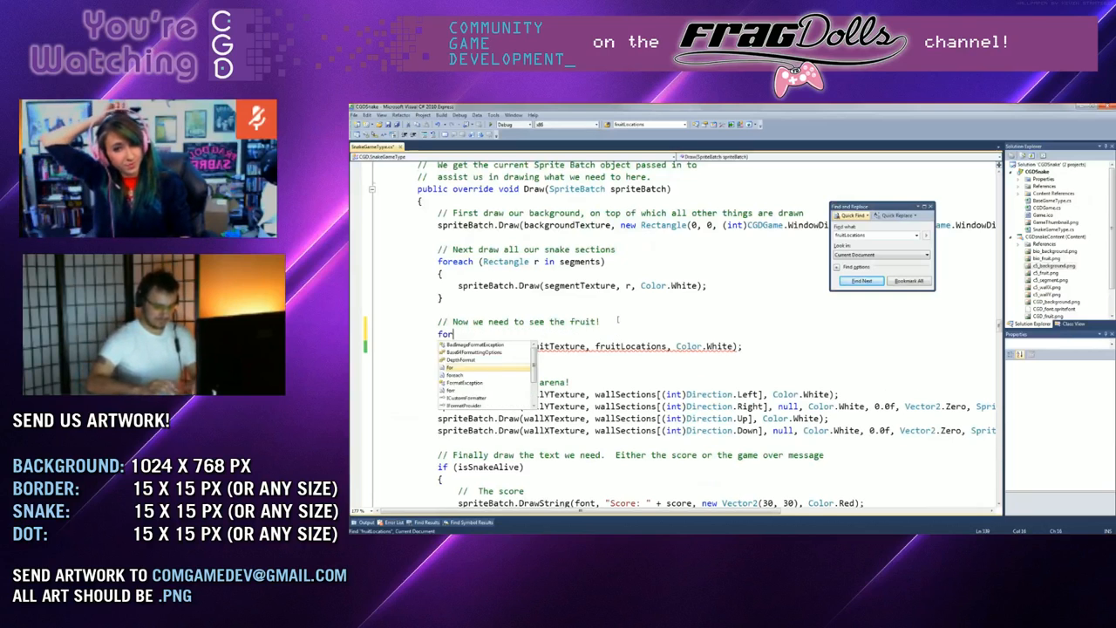
pyautogui.write('(')
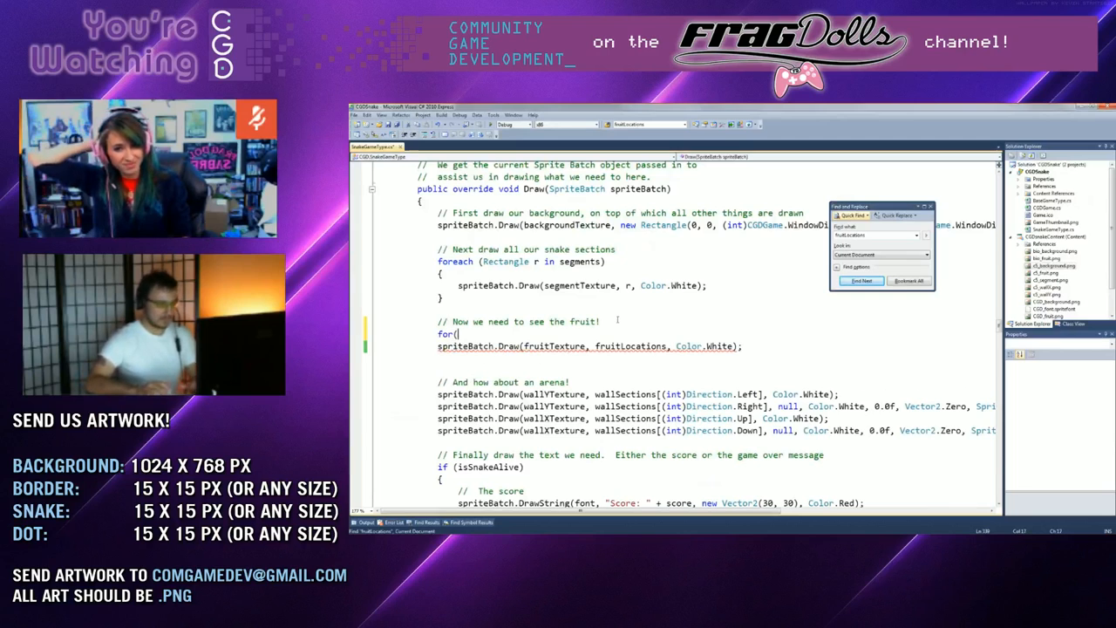
pyautogui.write('int i =')
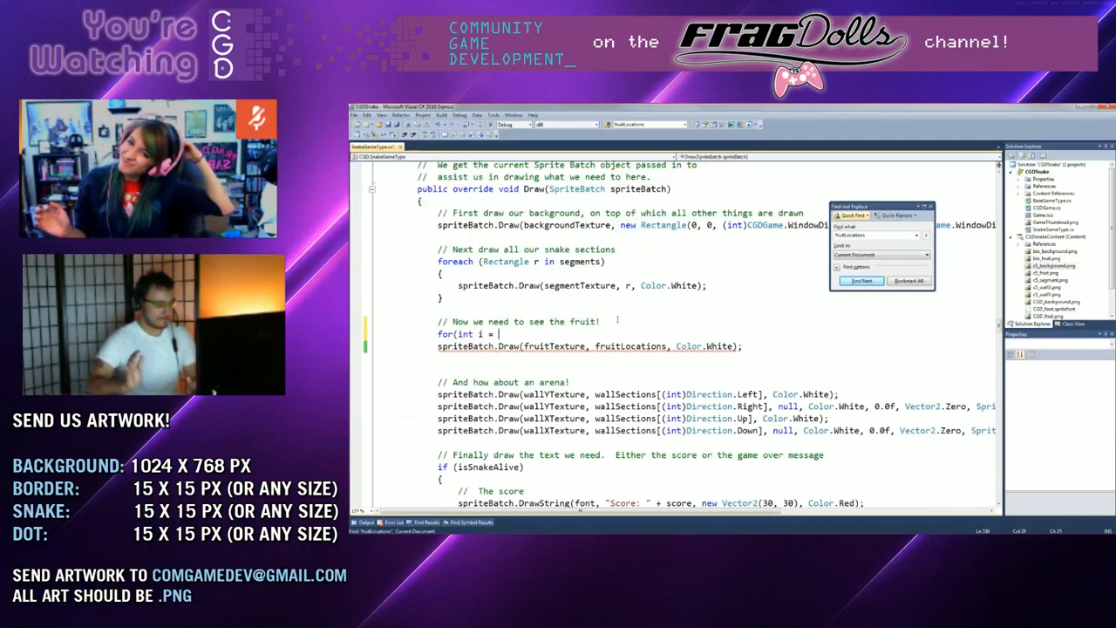
pyautogui.write('0;')
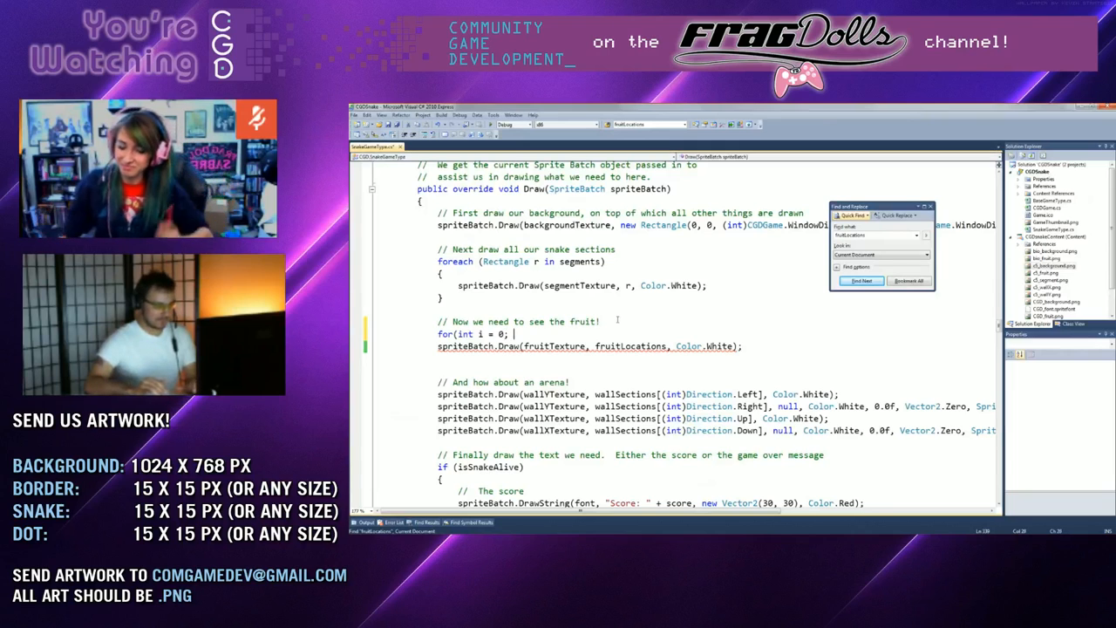
pyautogui.write('i <')
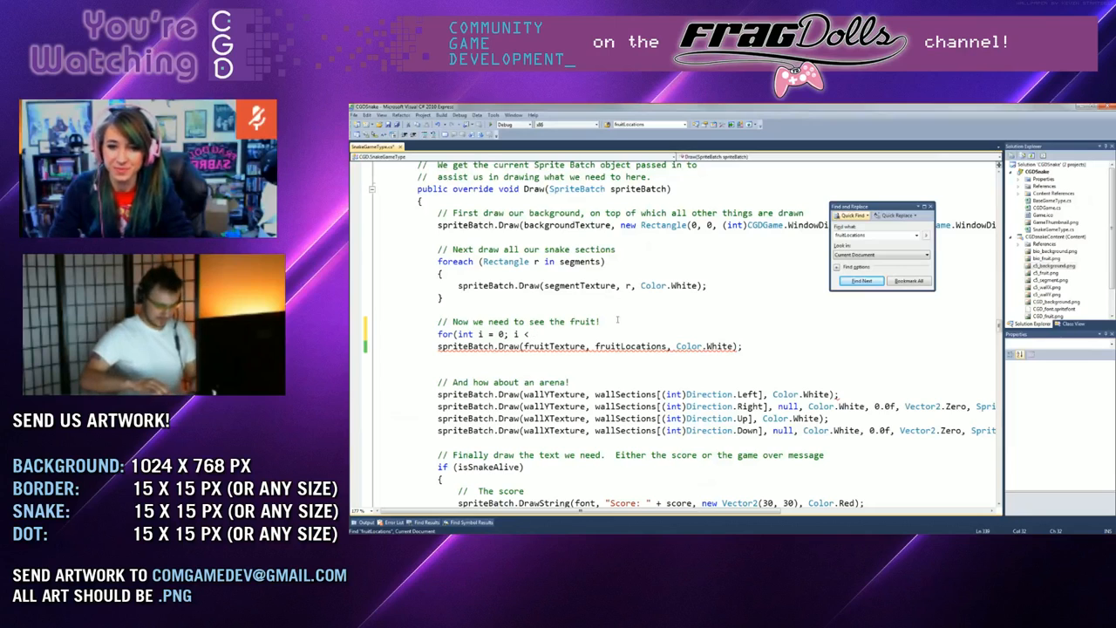
pyautogui.write('fruitLocations.')
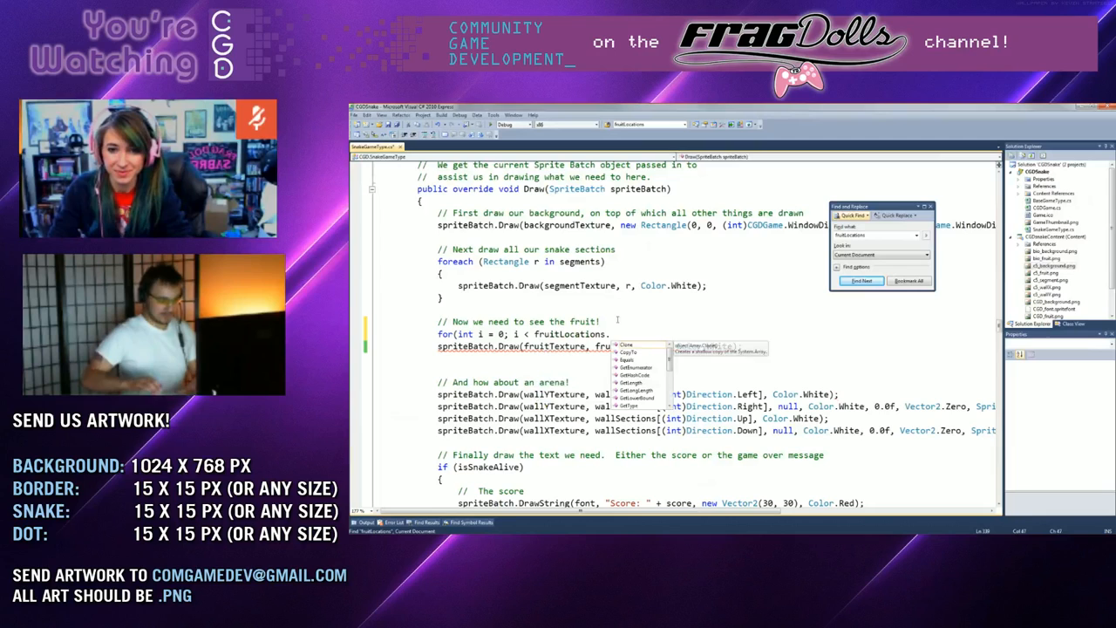
pyautogui.write('Length; i++')
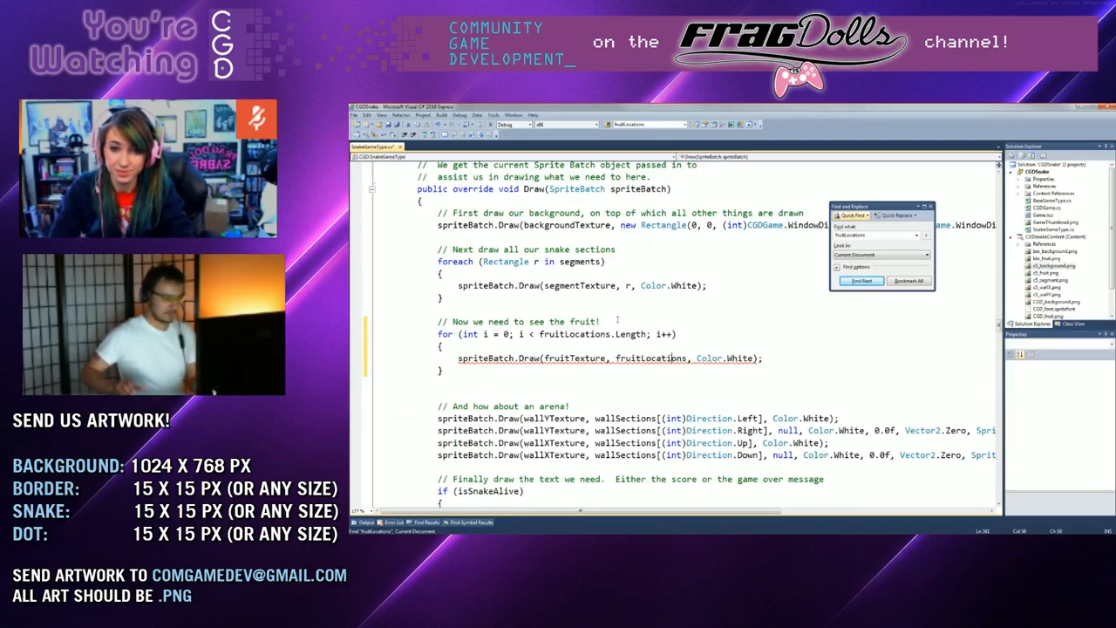
pyautogui.write('[i')
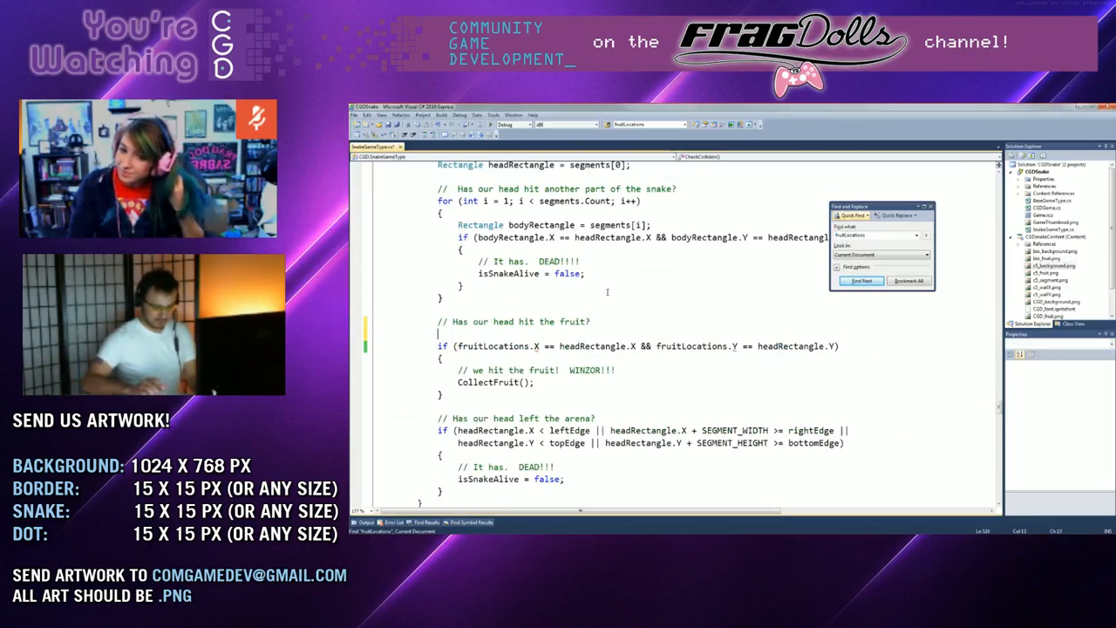
pyautogui.moveTo(608, 295)
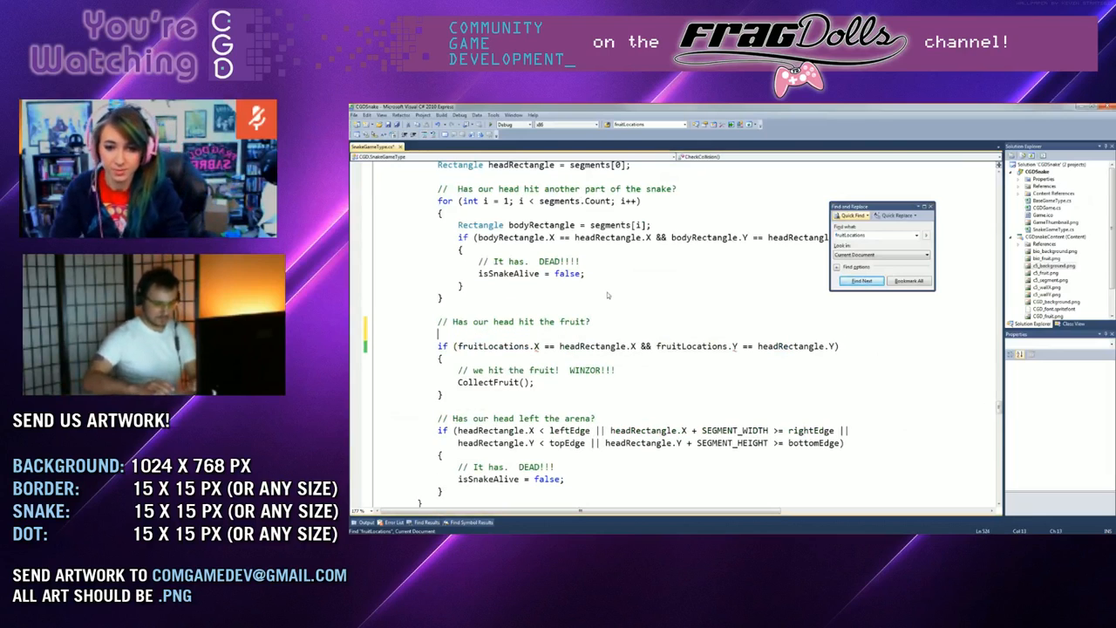
# Loop the fruit hit check over fruitLocations, comparing each entry's X and Y
pyautogui.write('for')
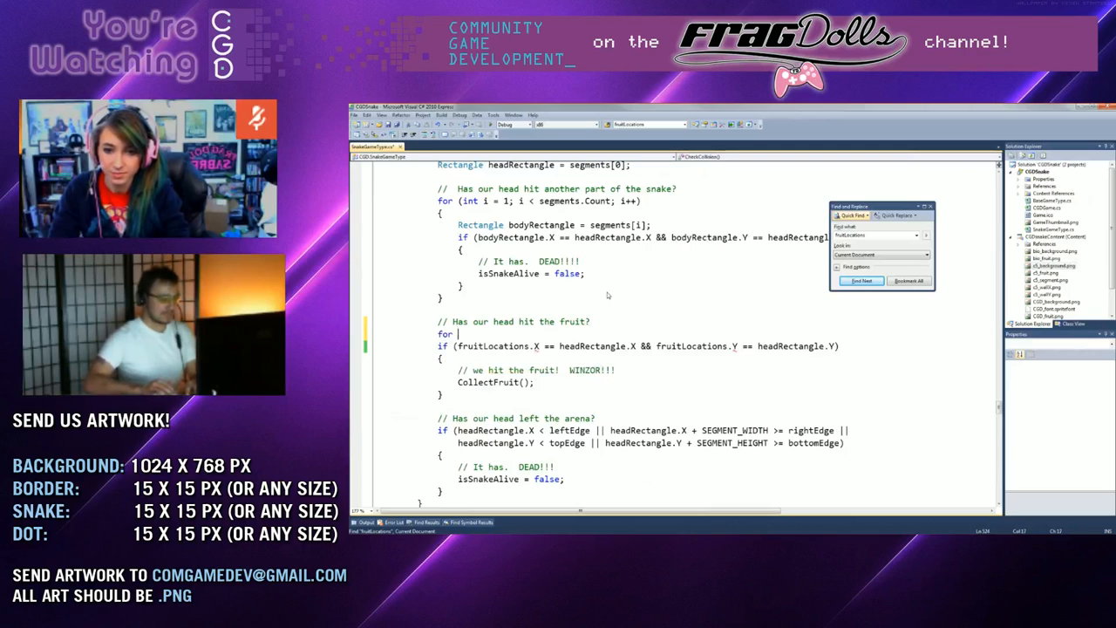
pyautogui.write('int x = 0; x <')
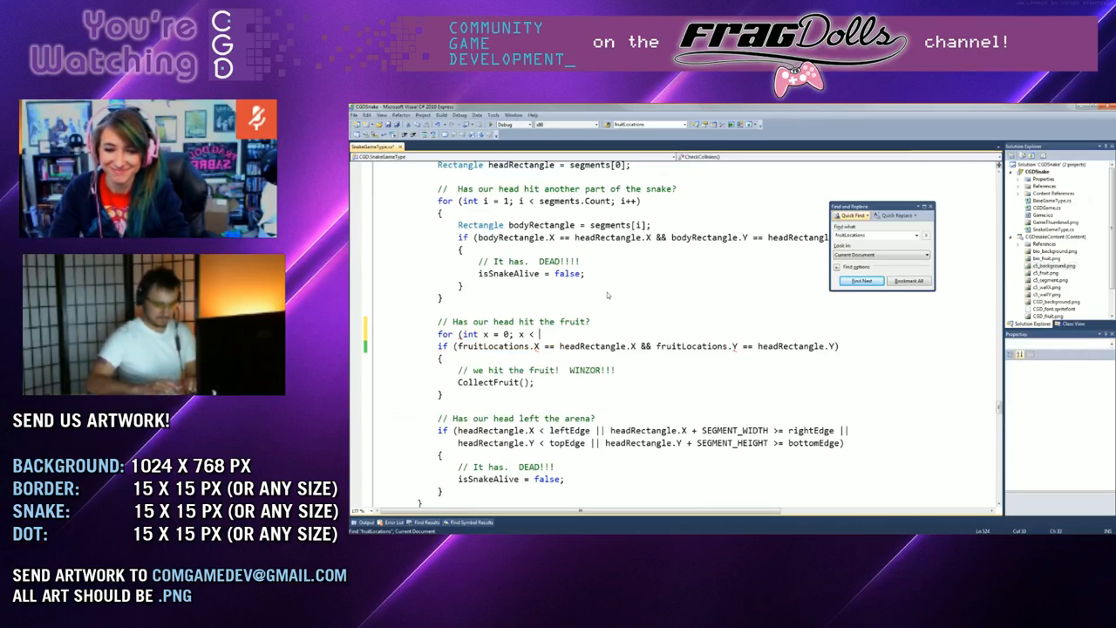
pyautogui.write('fruitLocations.Length; i++)')
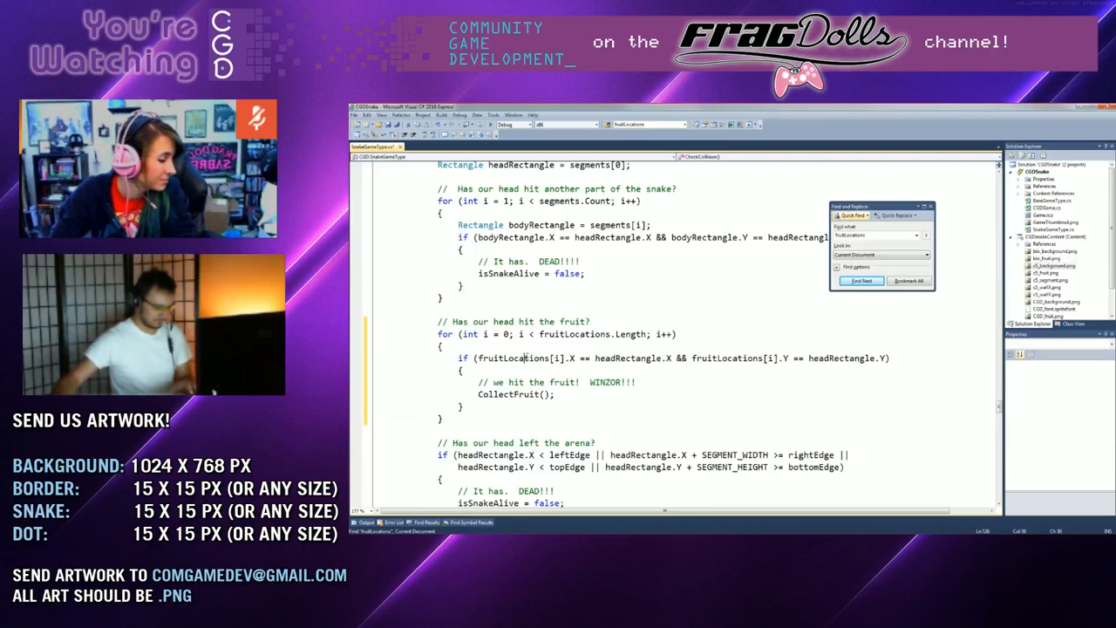
pyautogui.click(862, 280)
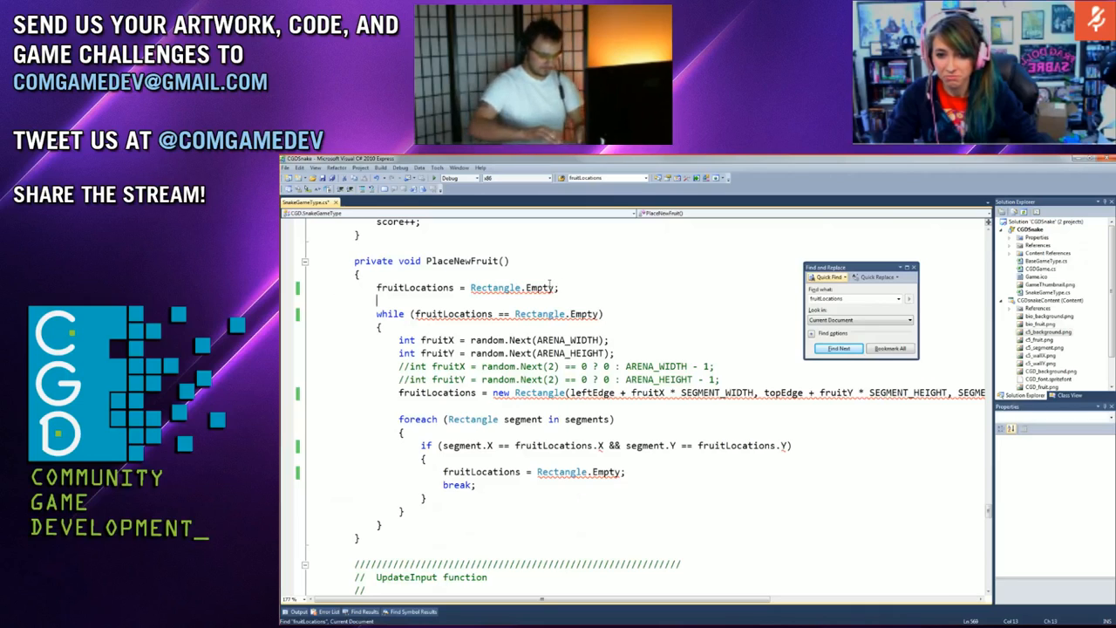
# Declare a Rectangle and loop PlaceNewFruit's body for i < fruitLocations.Length
pyautogui.write('Rectangle newFrui')
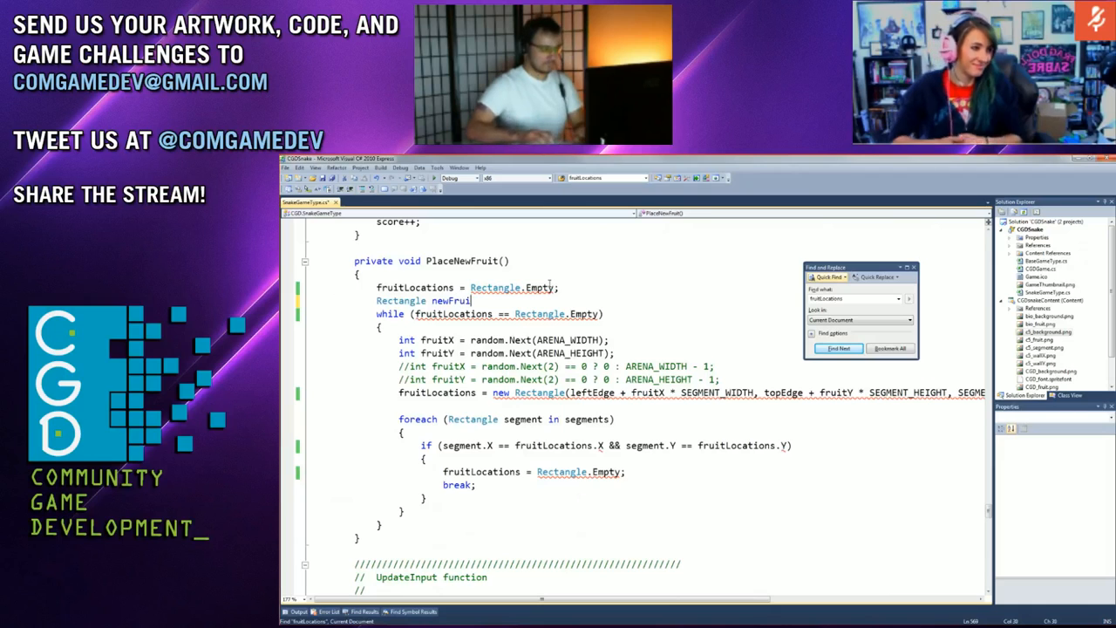
pyautogui.write('Re')
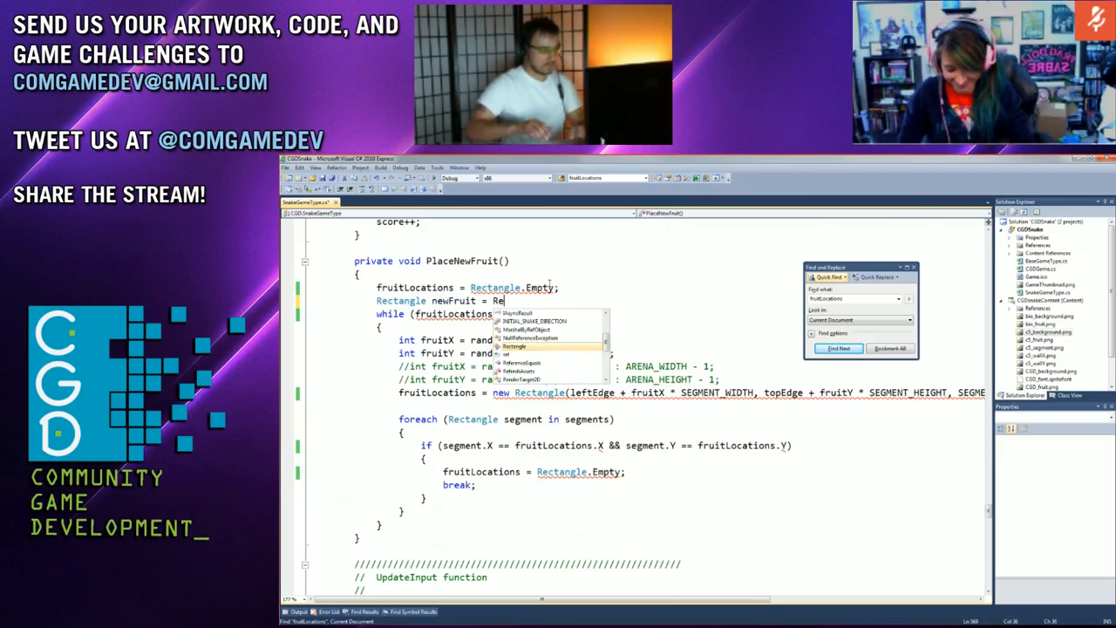
pyautogui.write('ctangle.Empty')
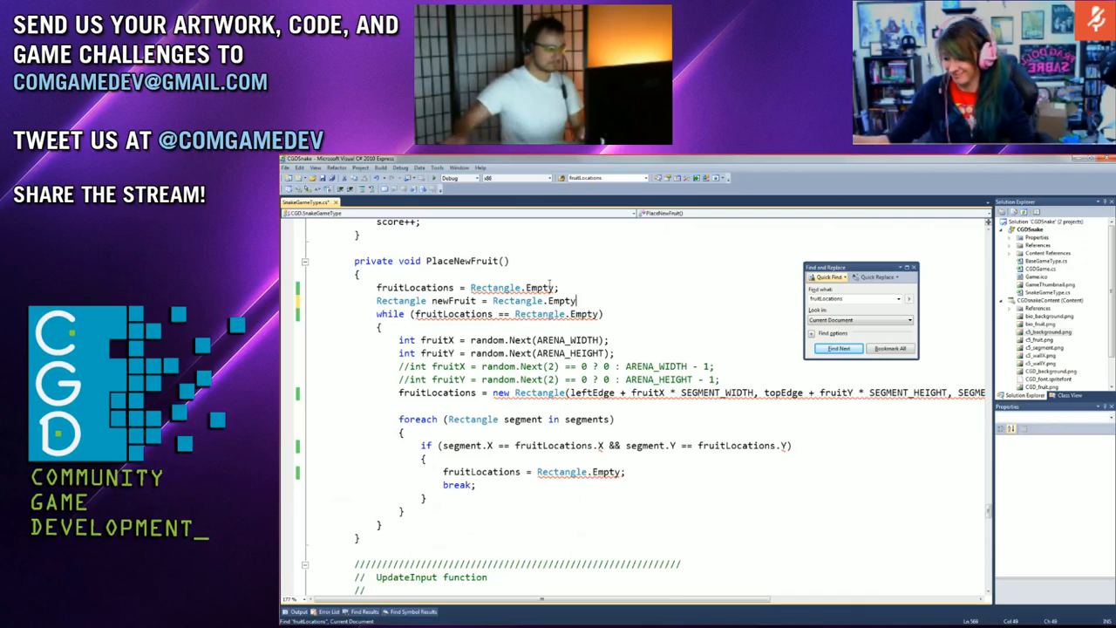
pyautogui.write(';')
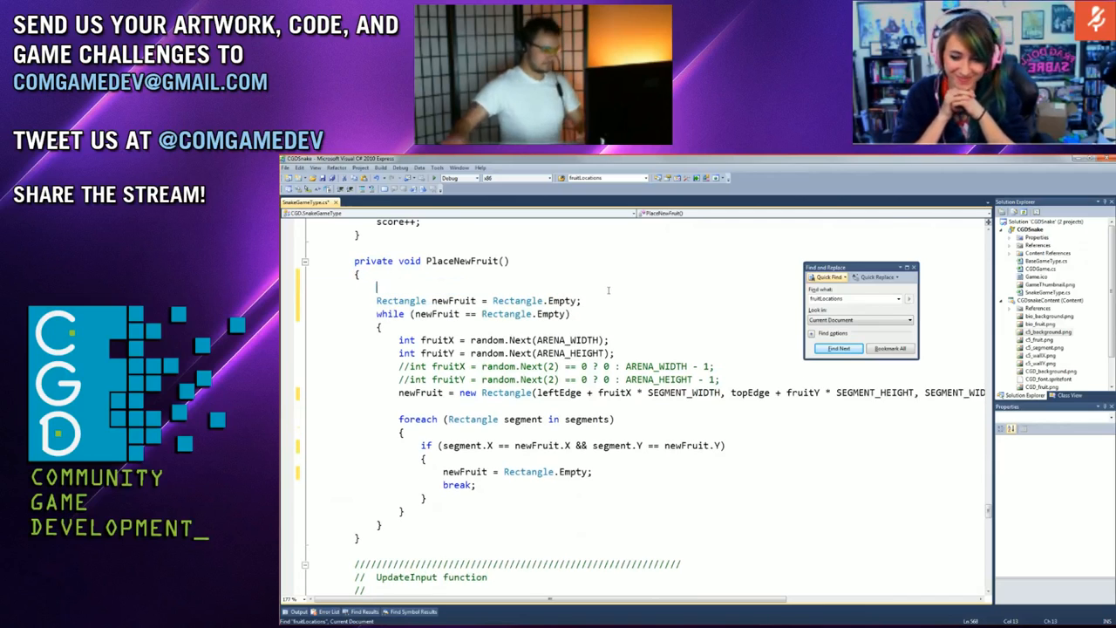
pyautogui.write('for(int')
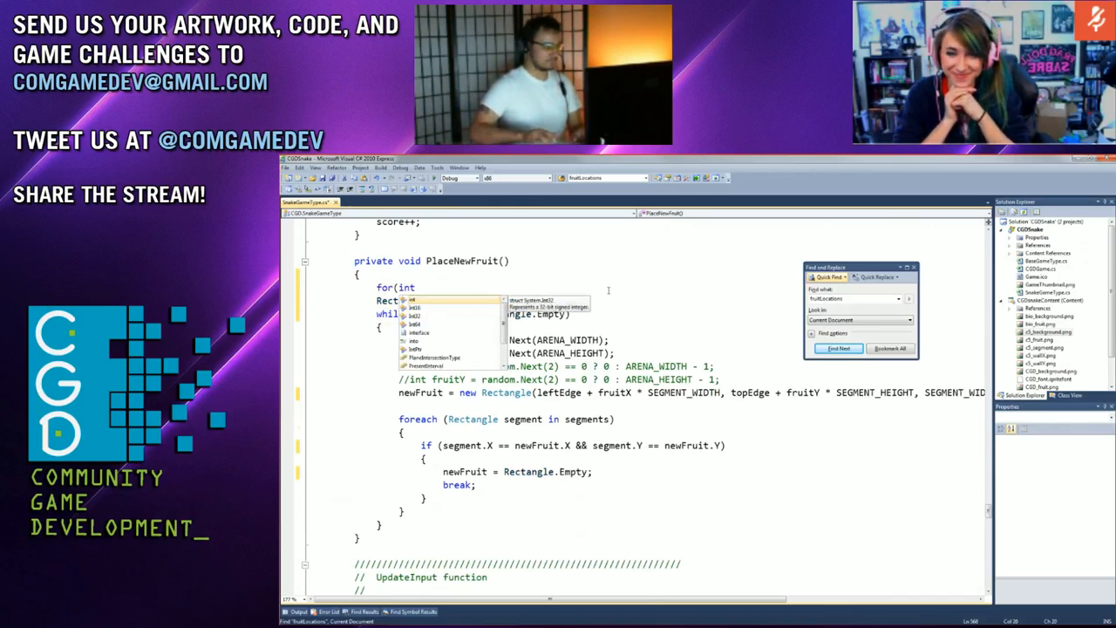
pyautogui.write('i = 0')
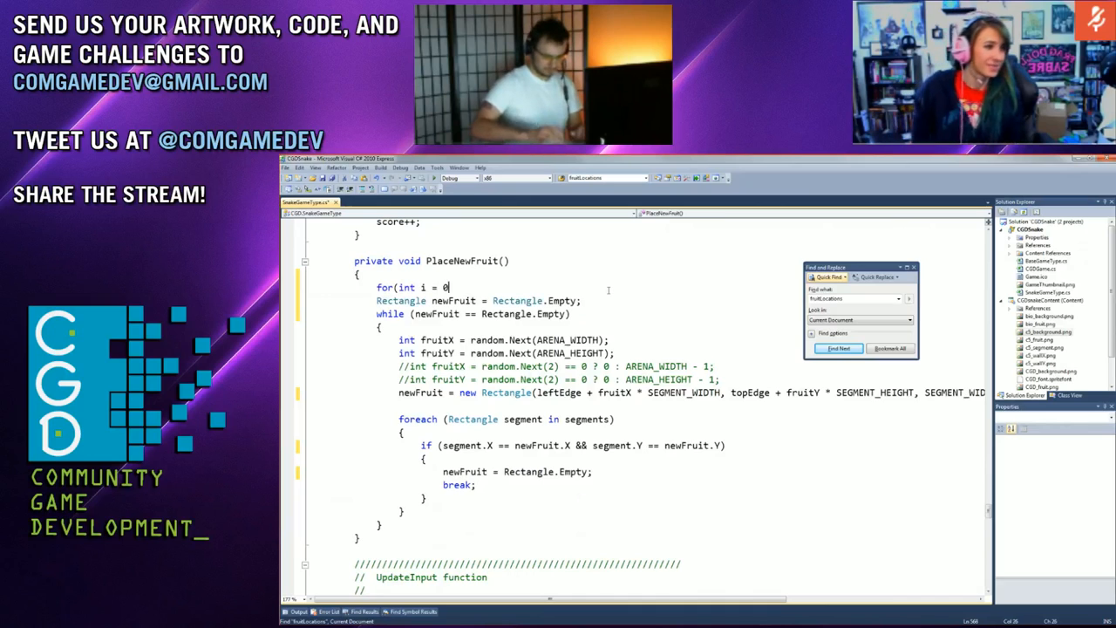
pyautogui.write('; i <')
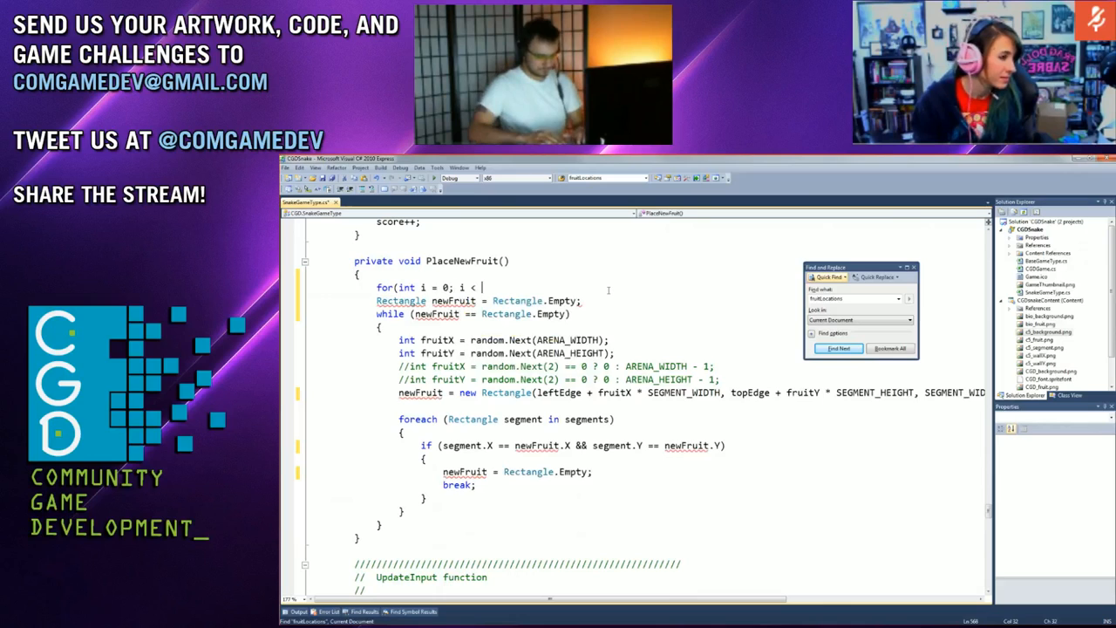
pyautogui.write('fruitLocations')
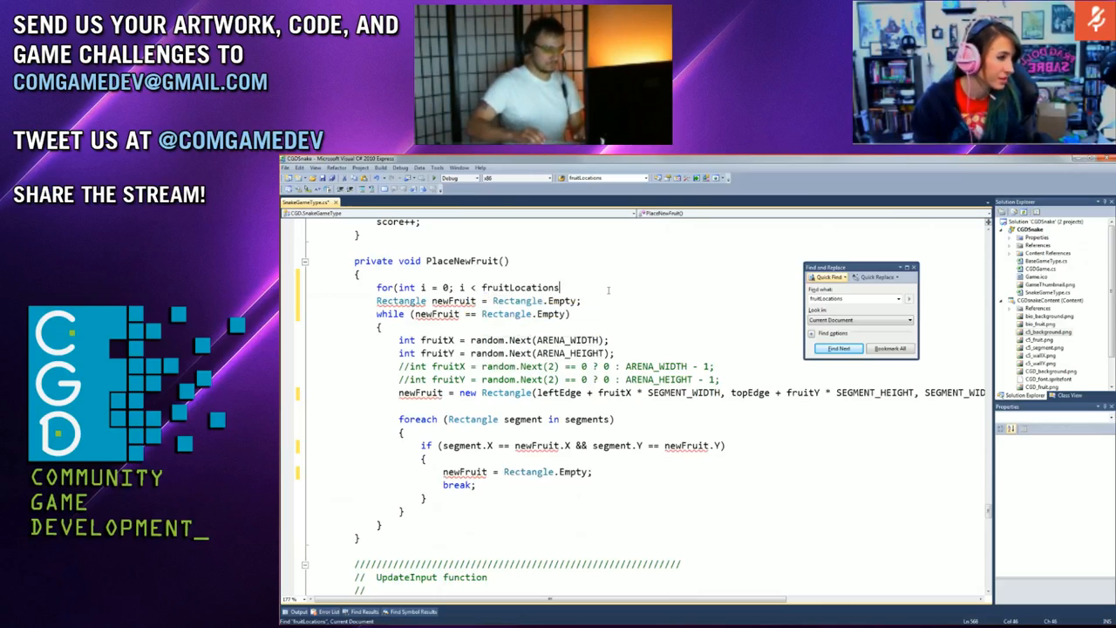
pyautogui.write('.Length; i++)')
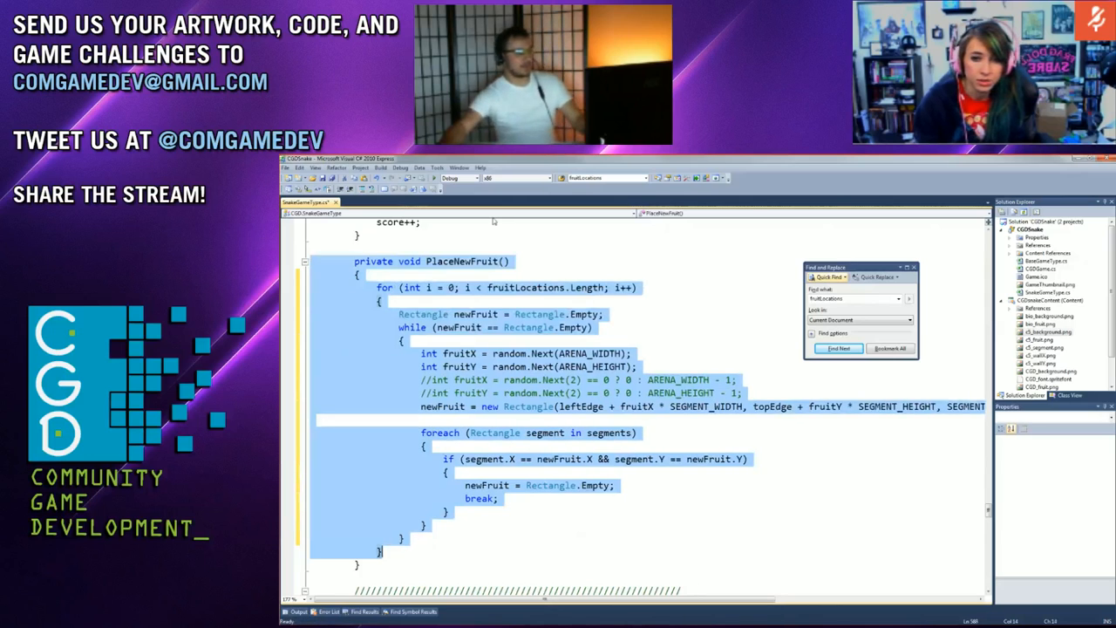
# After the while loop, add fruitLocations[i] = newFruit;
pyautogui.click(646, 314)
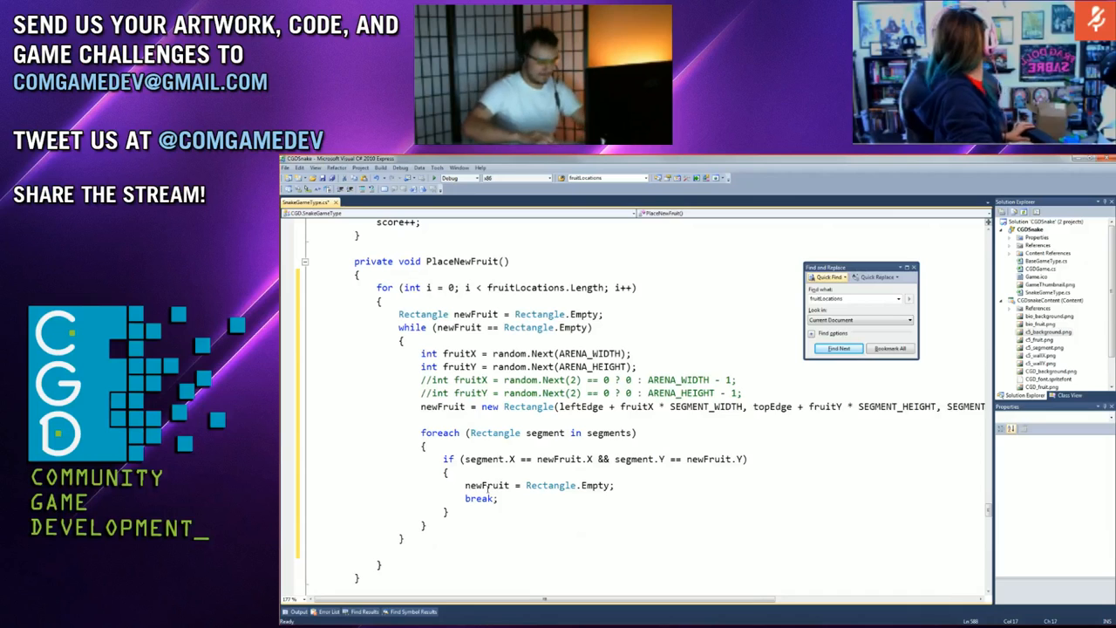
pyautogui.write('fruitLocations[i] =')
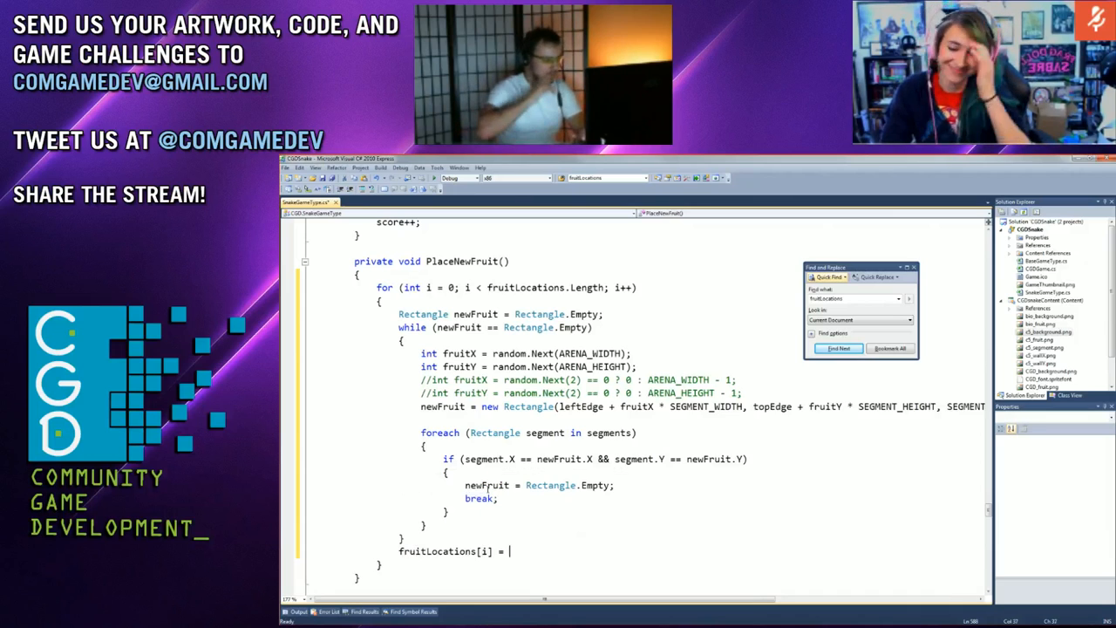
pyautogui.write('new')
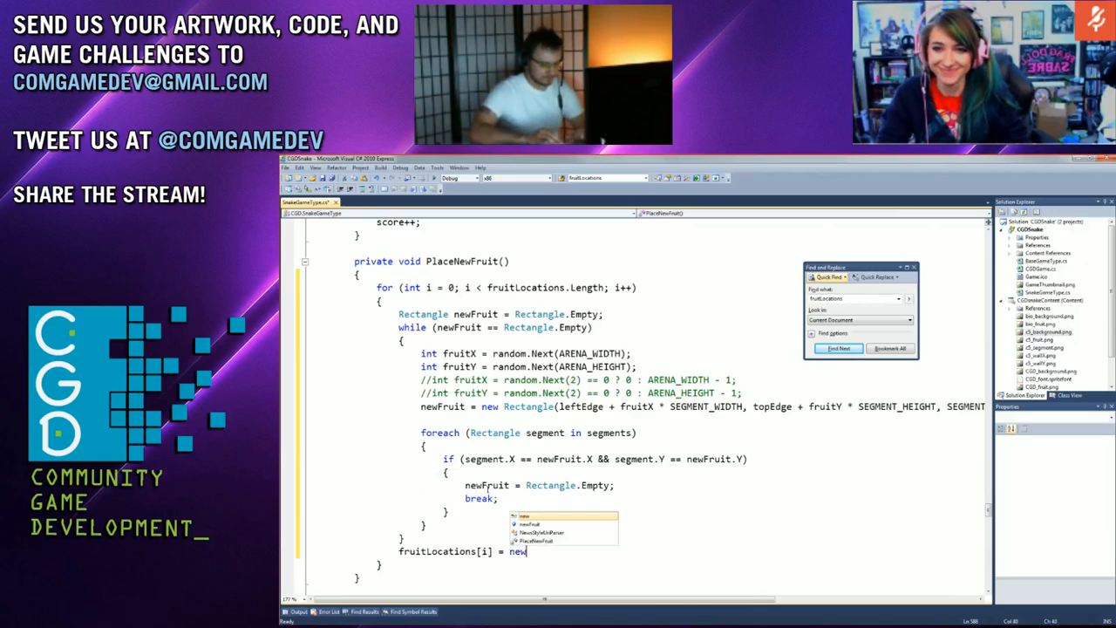
pyautogui.write('Fruit;')
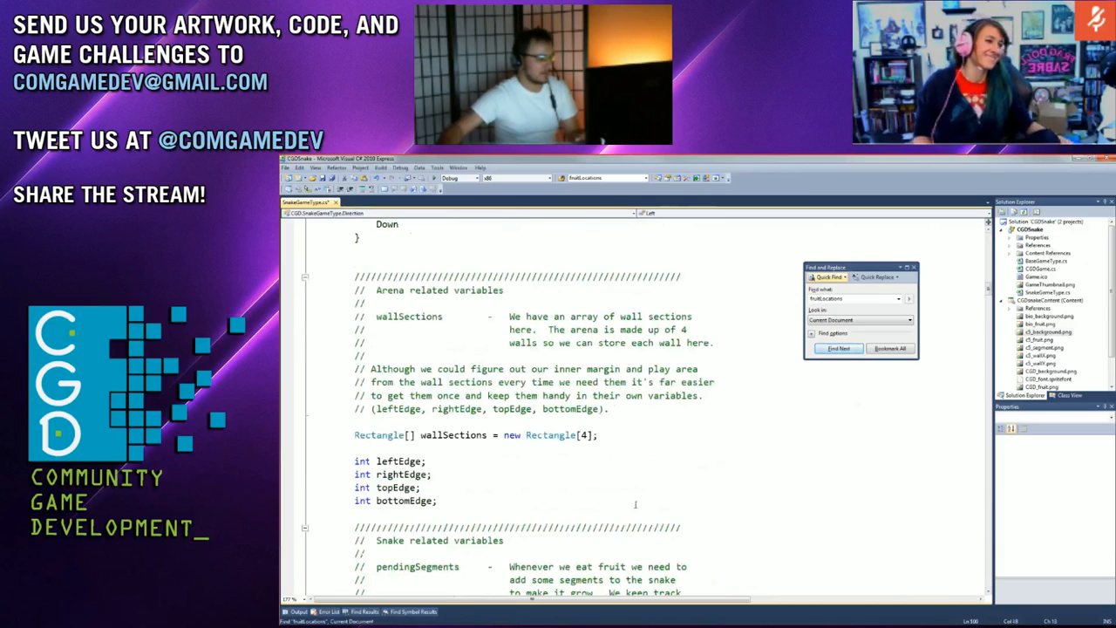
# Complete the field as Rectangle[] fruitLocations = new Rectangle[3]
pyautogui.scroll(-3)
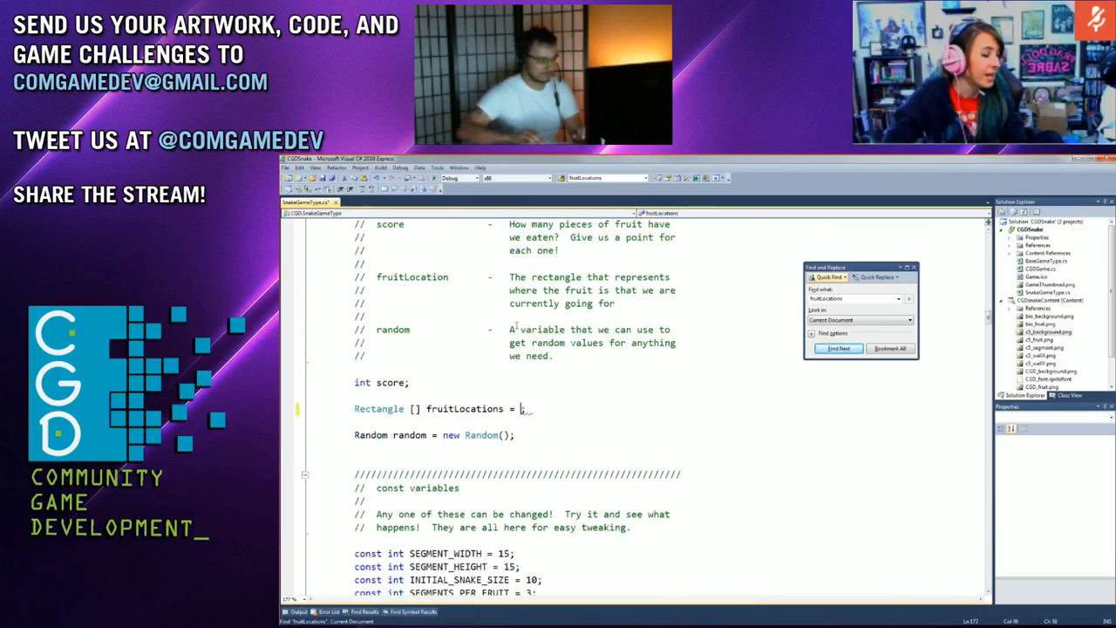
pyautogui.write('new')
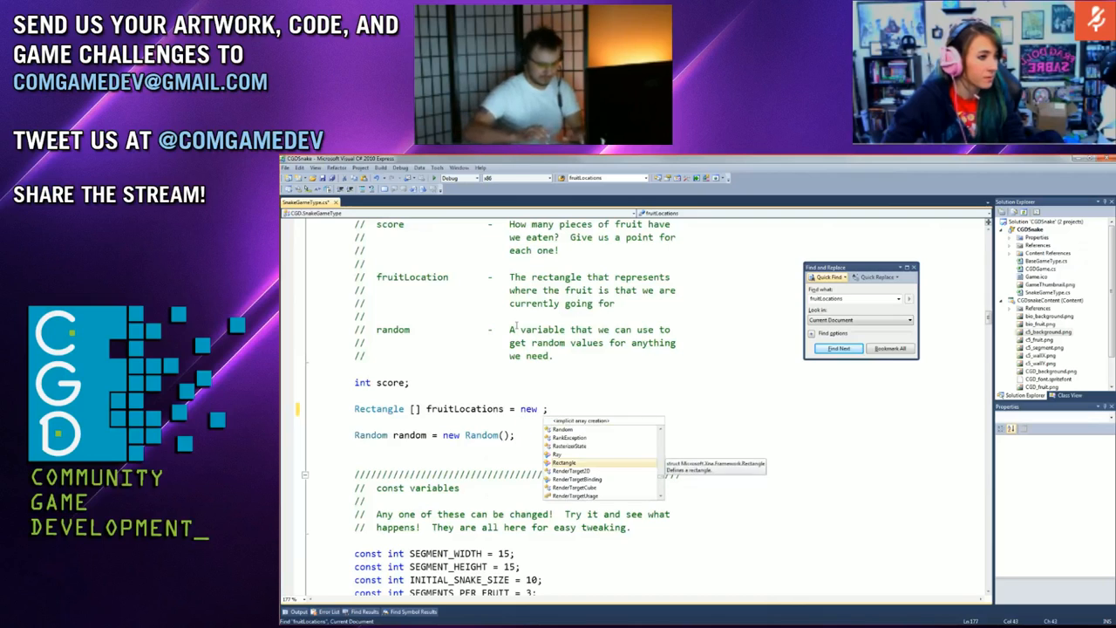
pyautogui.write('Rectangle[3]')
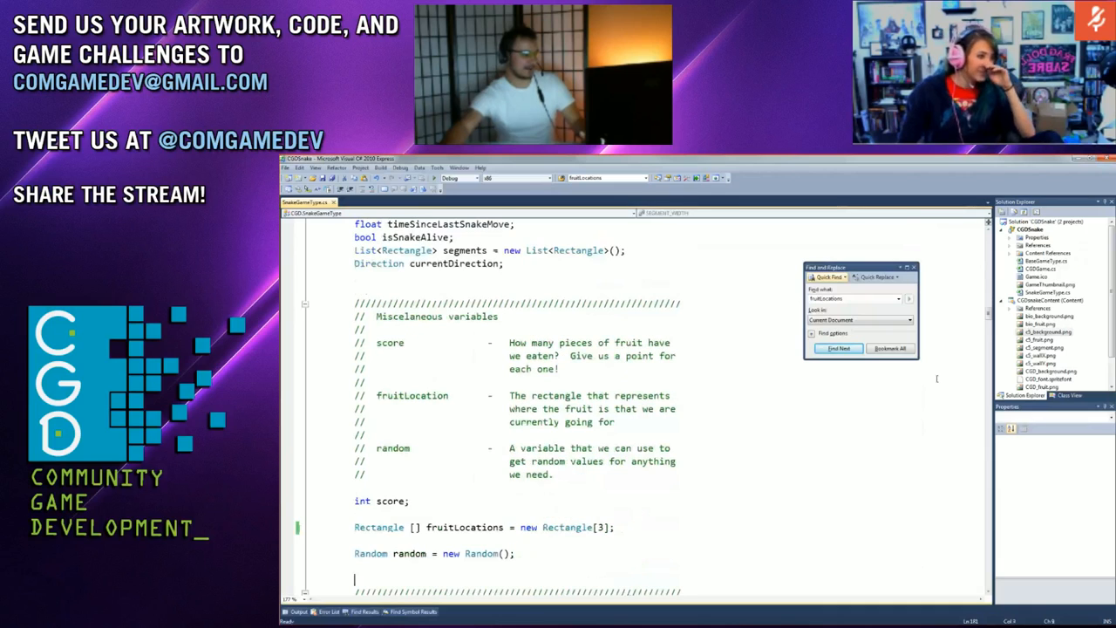
# Scroll down past the arena-exit check to the CollectFruit function
pyautogui.scroll(-3)
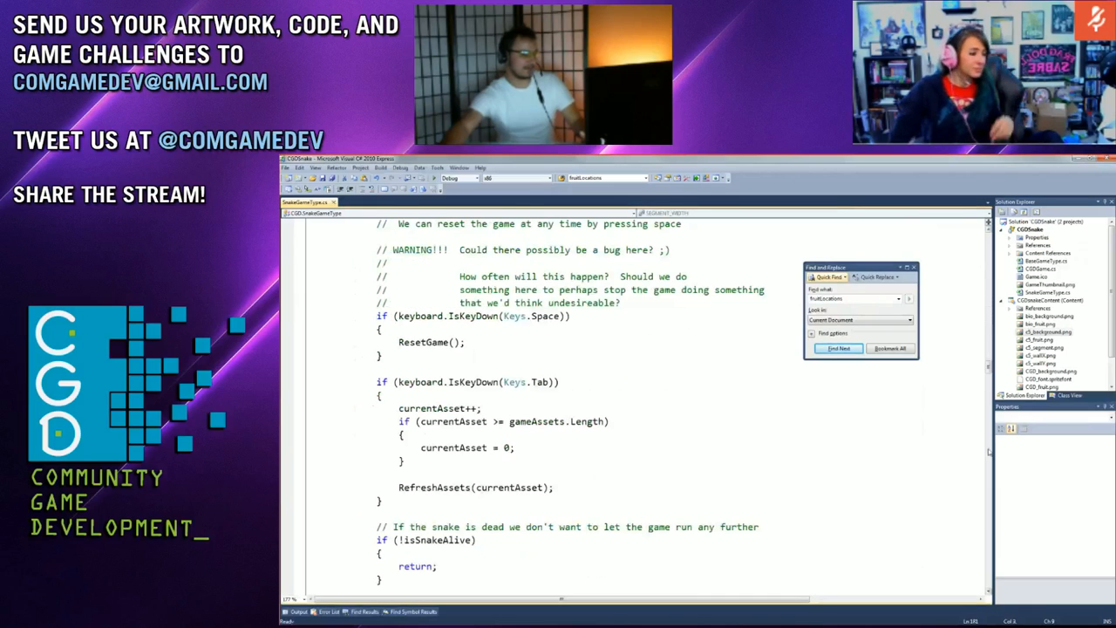
pyautogui.scroll(-3)
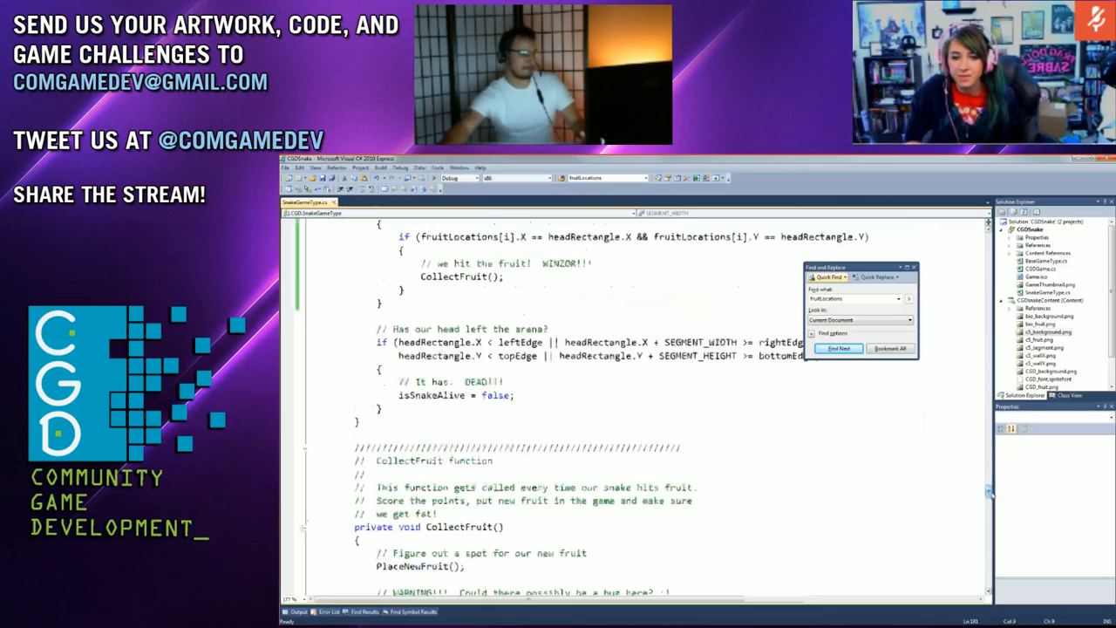
pyautogui.scroll(-3)
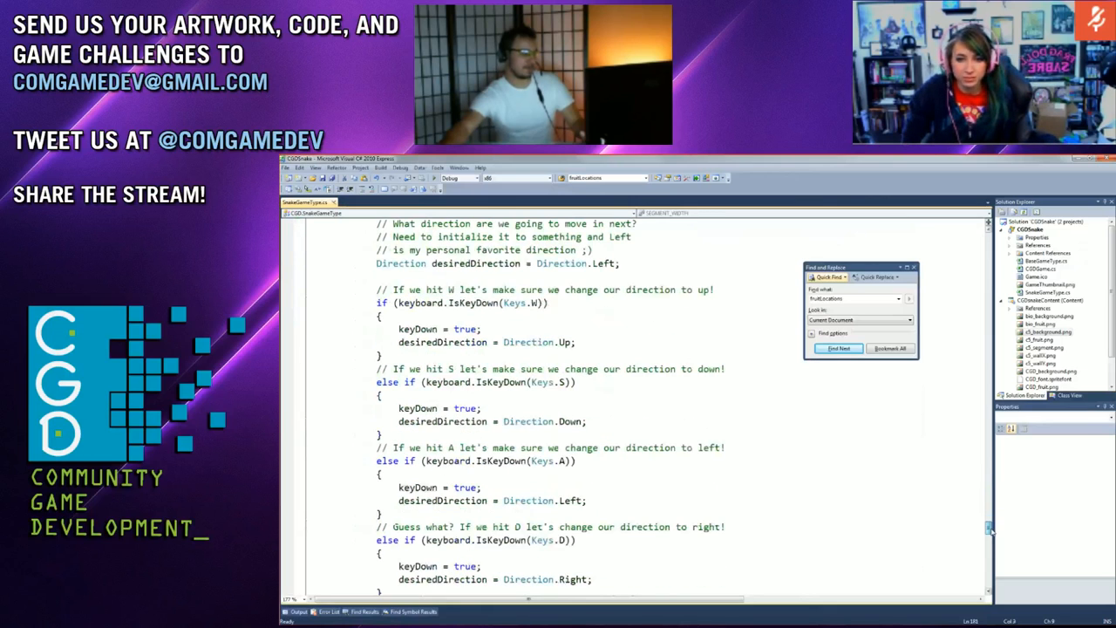
pyautogui.scroll(-3)
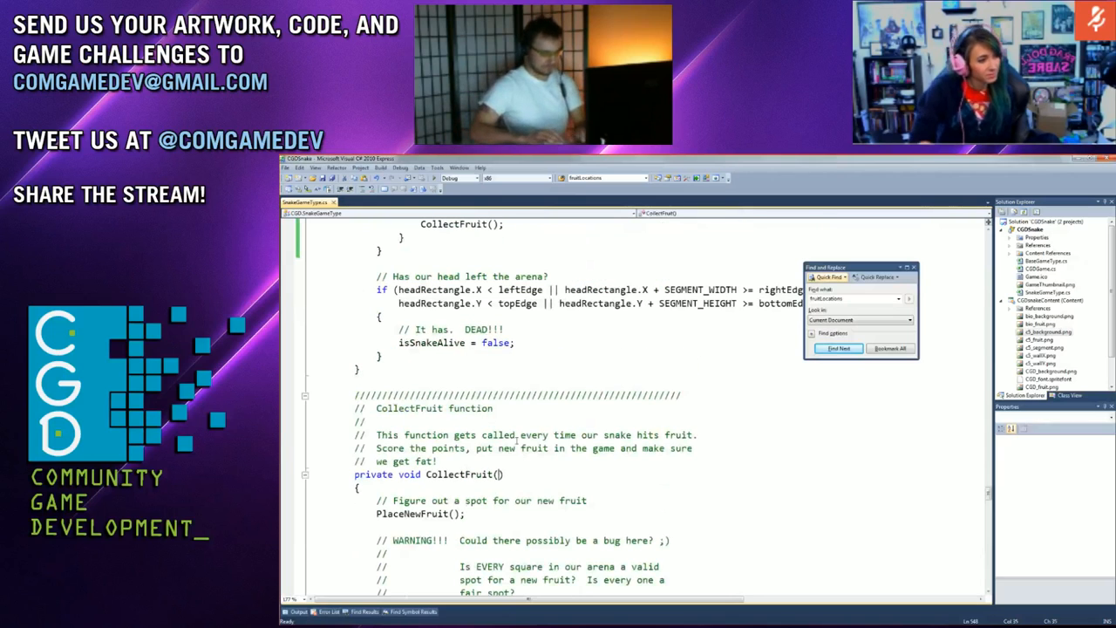
# Add an int fruit-index parameter to CollectFruit and pass the loop index i
pyautogui.write('int f')
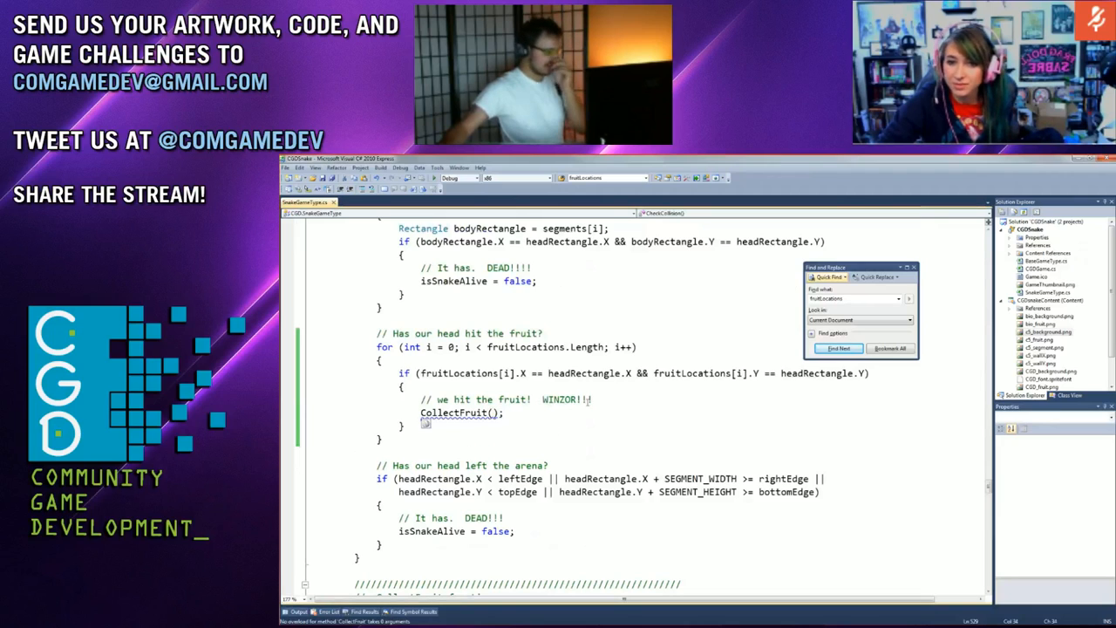
pyautogui.write('i')
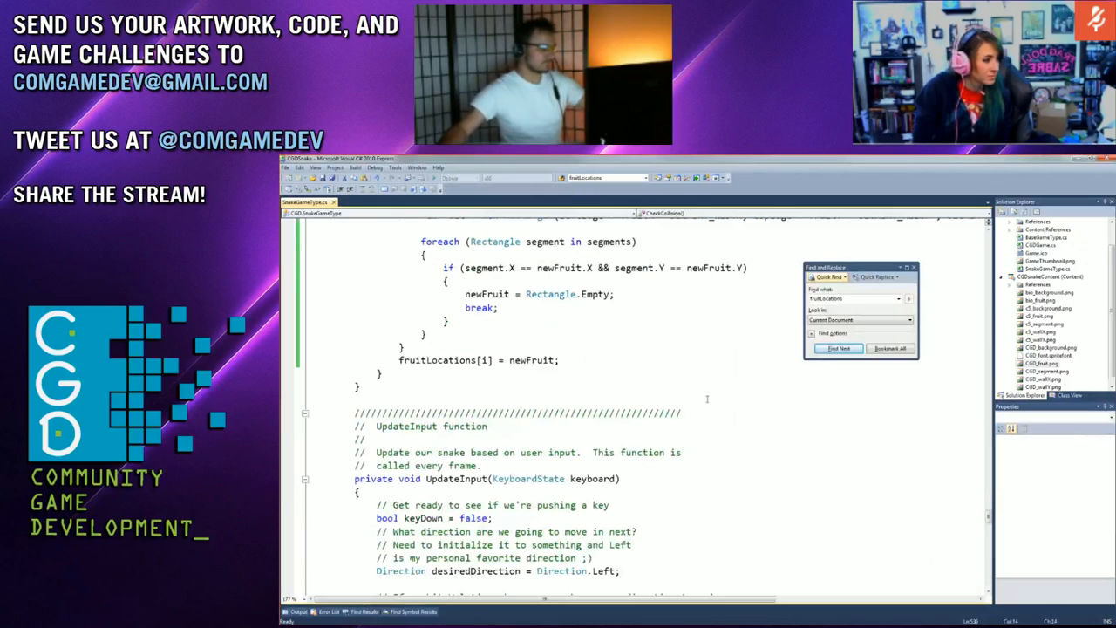
pyautogui.scroll(-3)
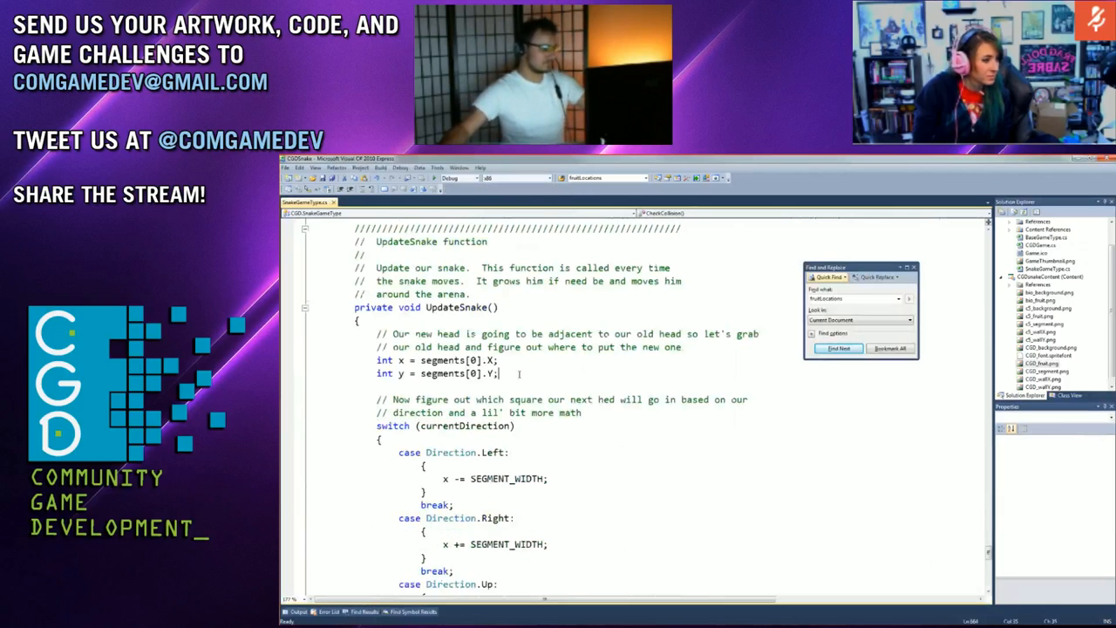